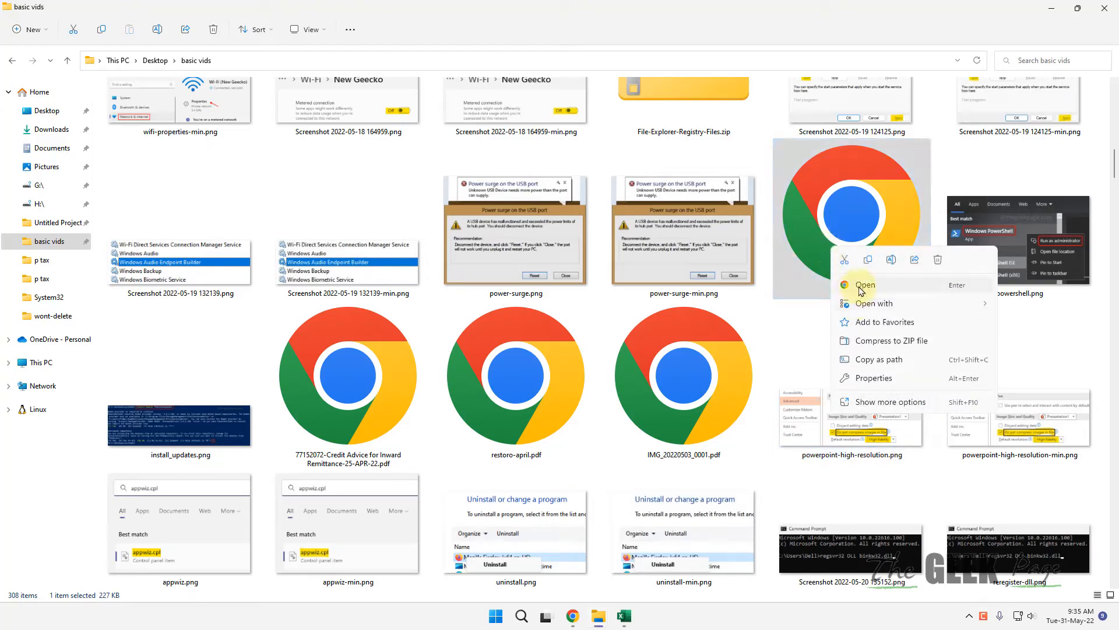
# Try opening ticket.pdf in Notepad, dismiss the permission error, and open its permissions editor.
pyautogui.click(874, 303)
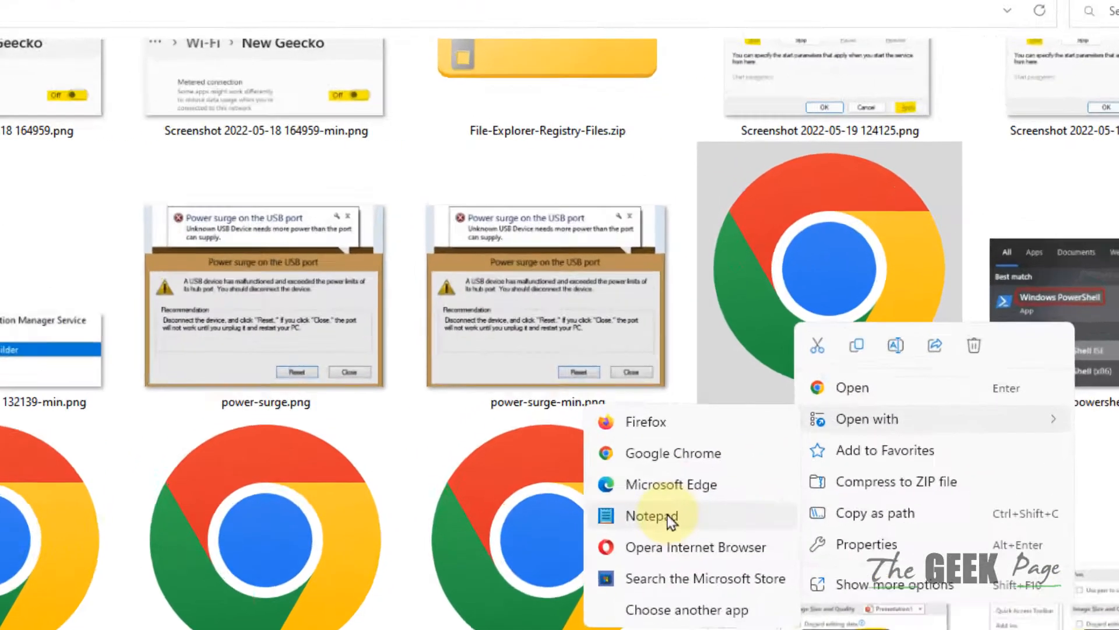
pyautogui.click(652, 515)
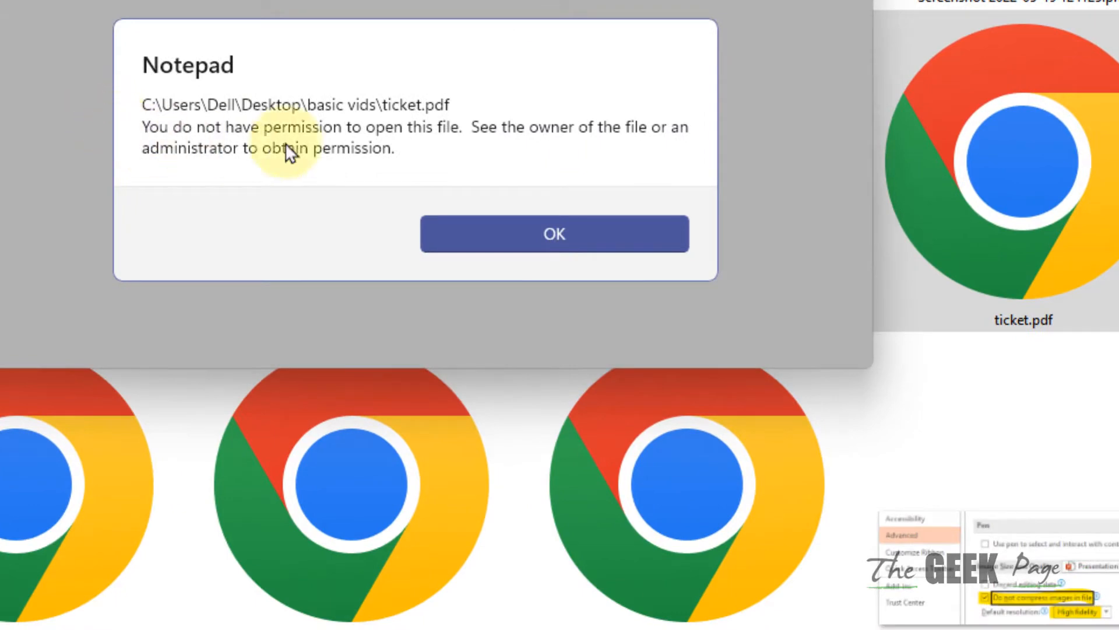
pyautogui.moveTo(531, 181)
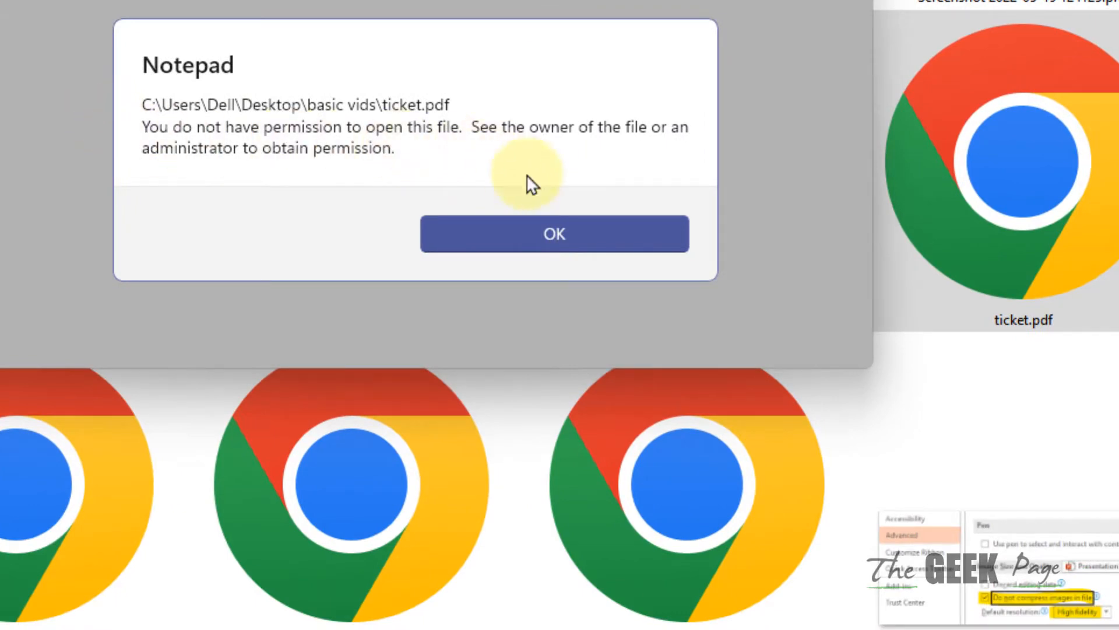
pyautogui.click(554, 234)
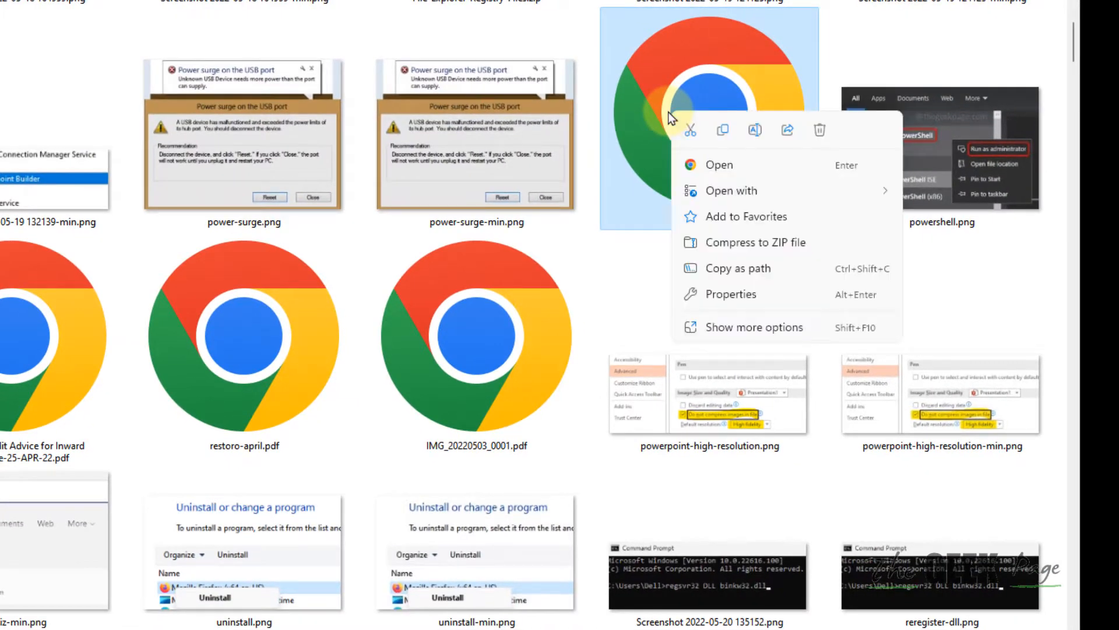
pyautogui.moveTo(717, 309)
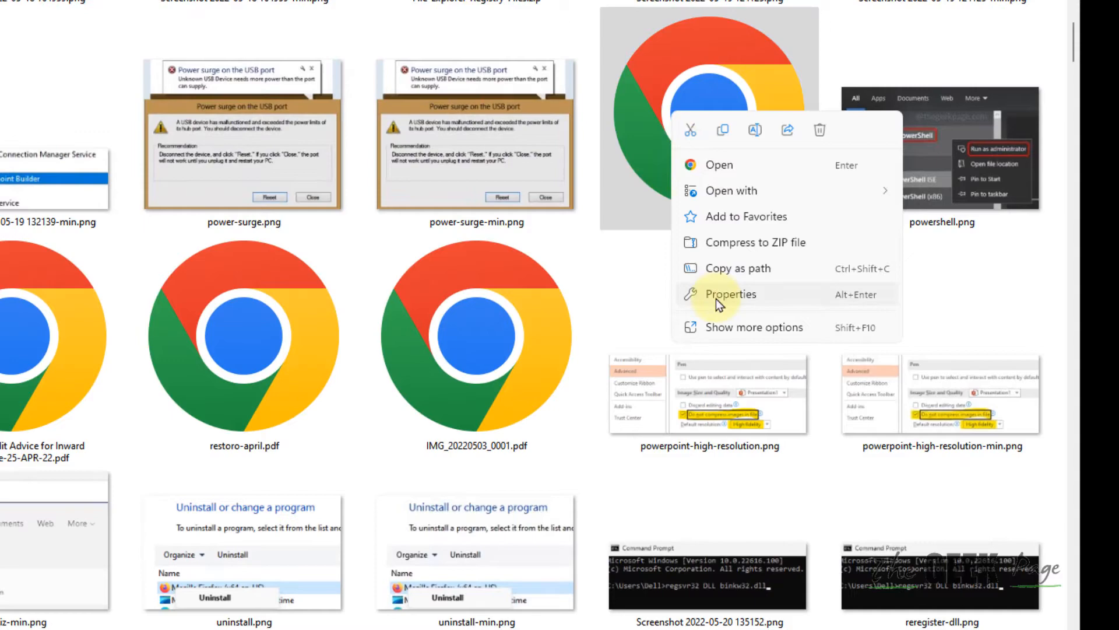
pyautogui.click(731, 293)
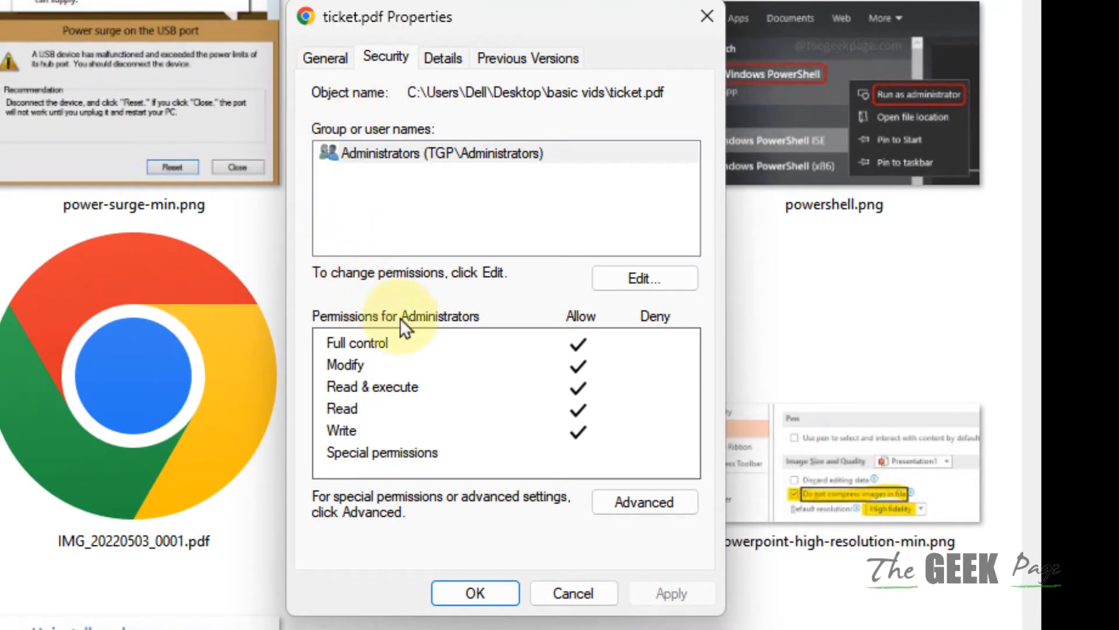
pyautogui.click(645, 278)
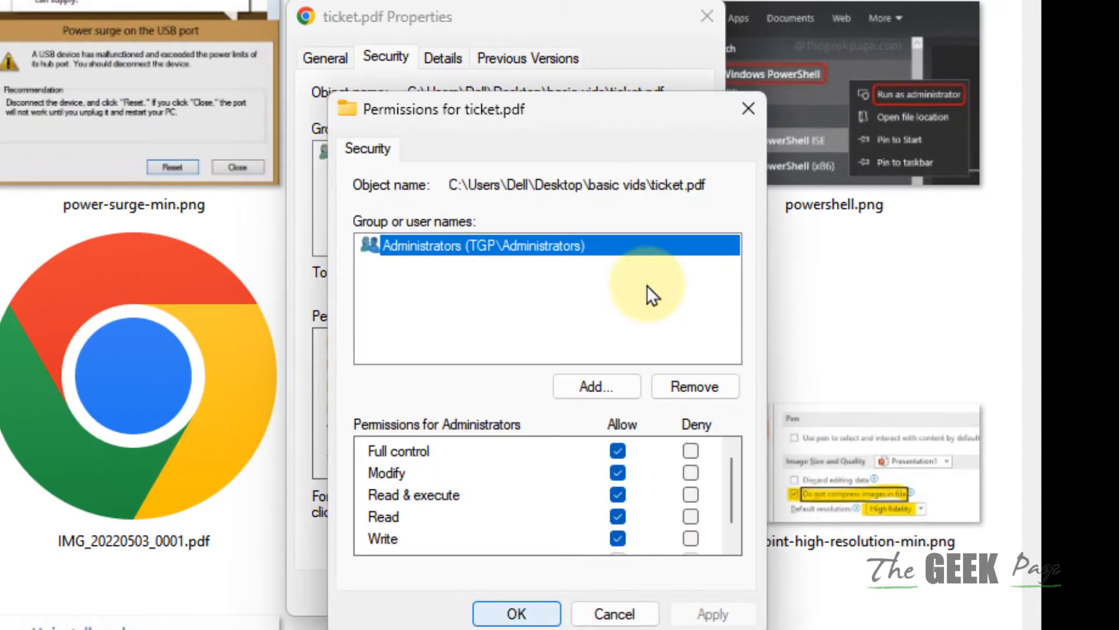
# Find the user account through the advanced user search and add it to ticket.pdf's permissions.
pyautogui.click(597, 386)
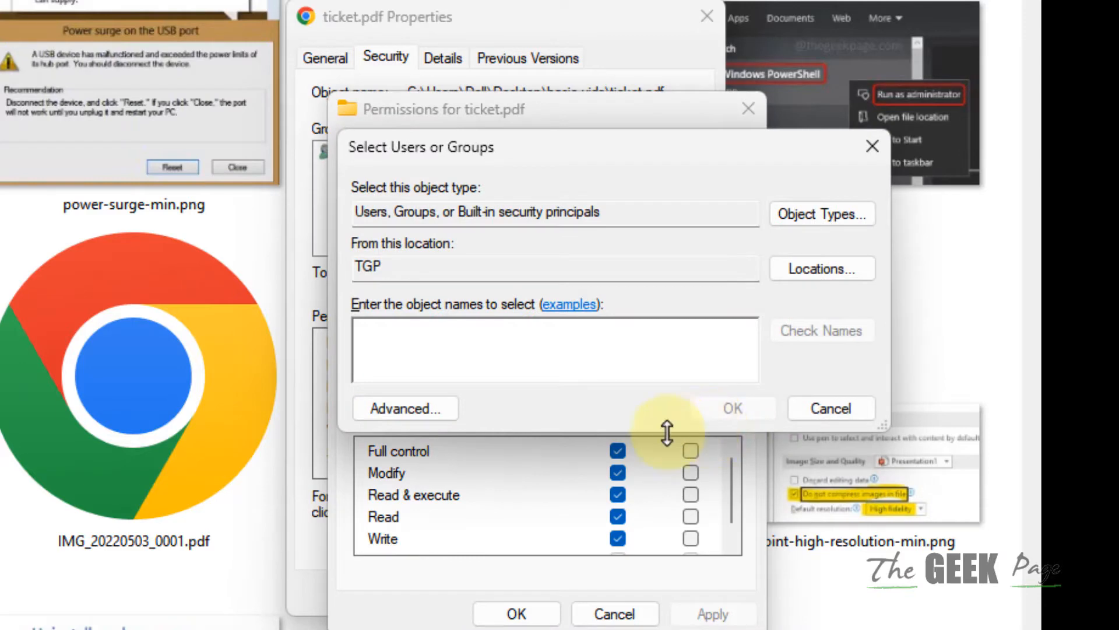
pyautogui.click(405, 408)
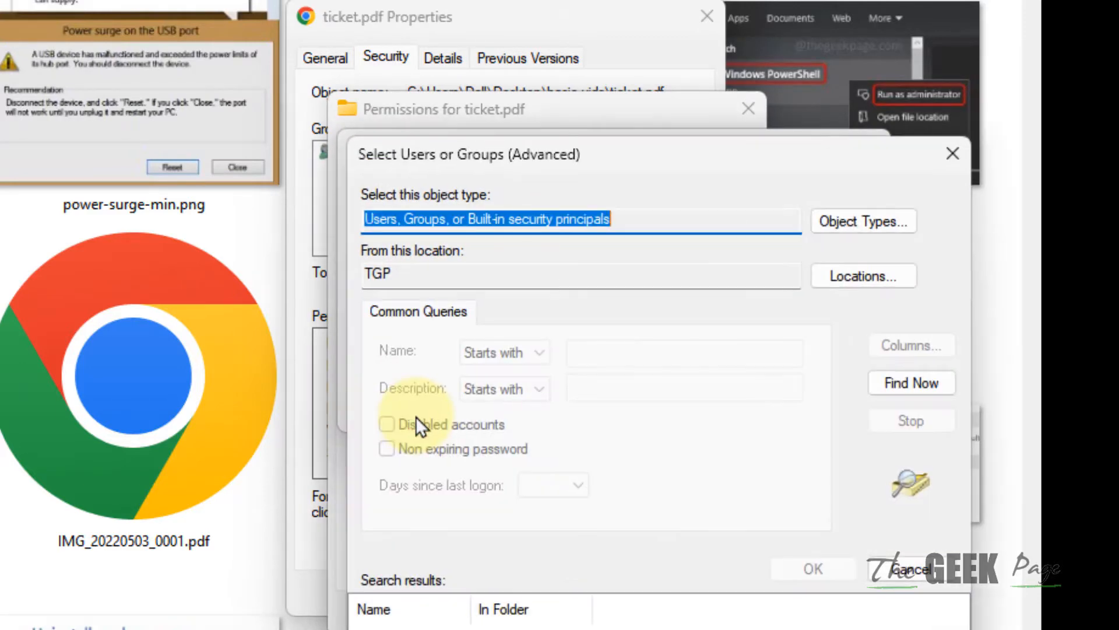
pyautogui.click(908, 377)
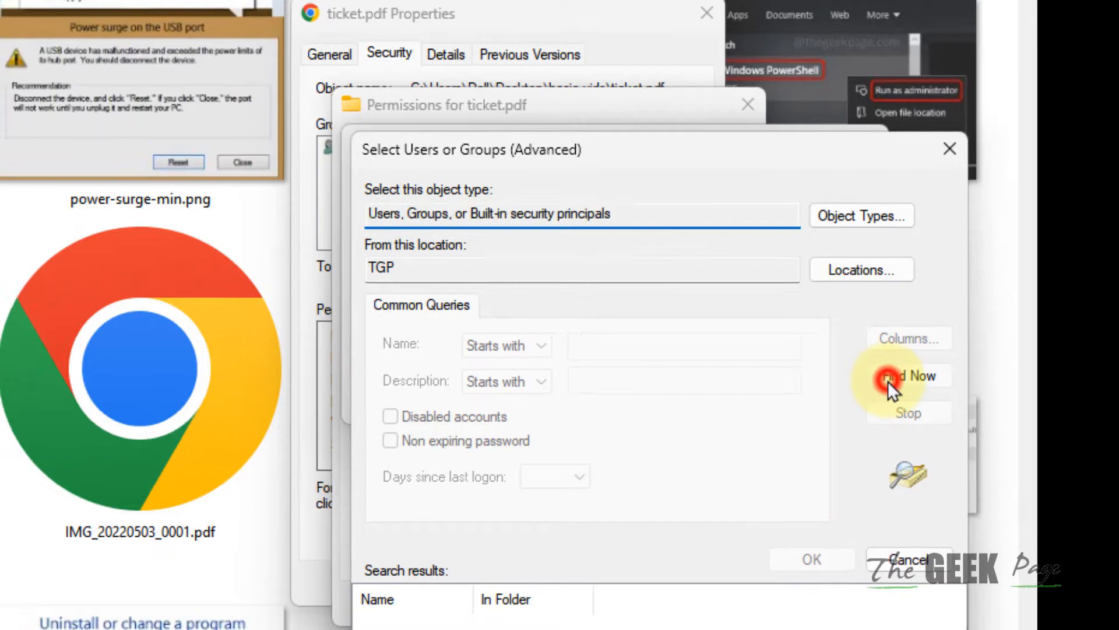
pyautogui.click(907, 376)
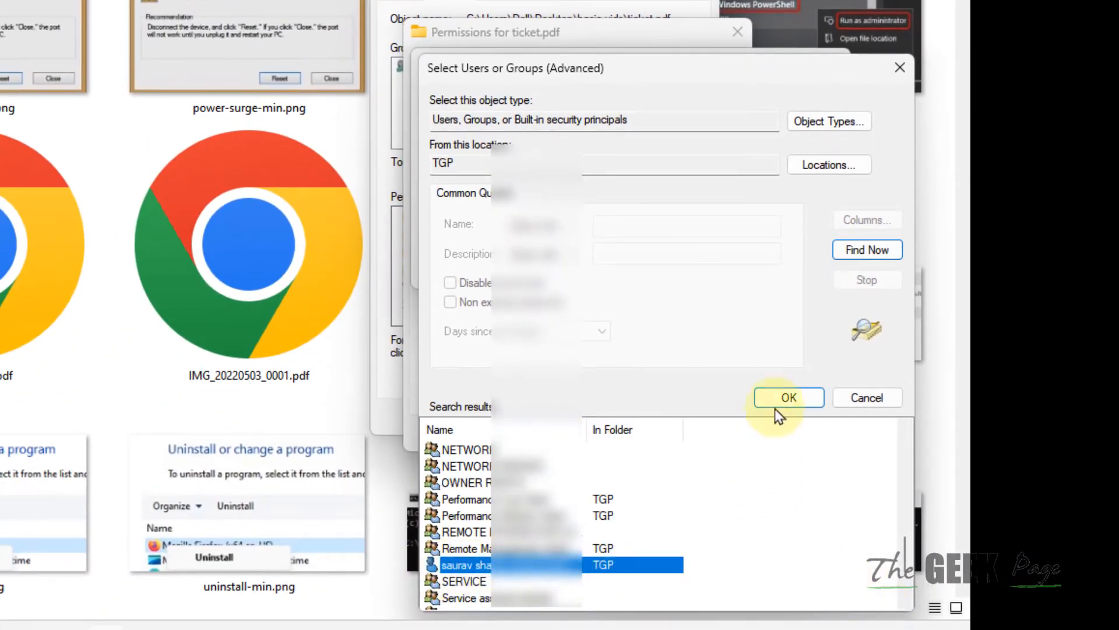
pyautogui.click(789, 398)
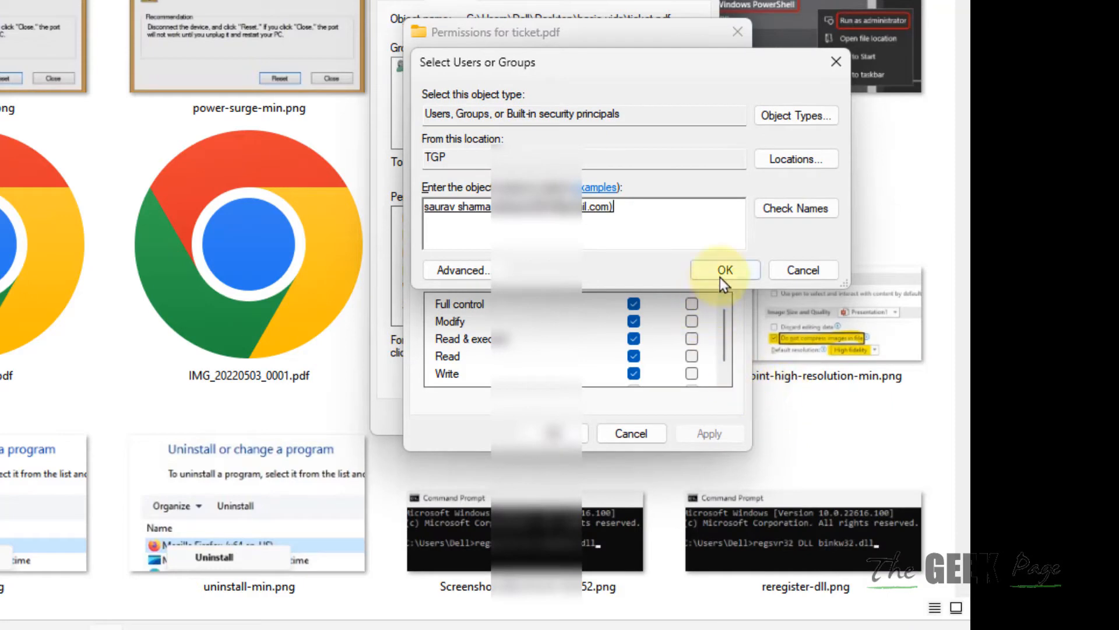
pyautogui.click(725, 269)
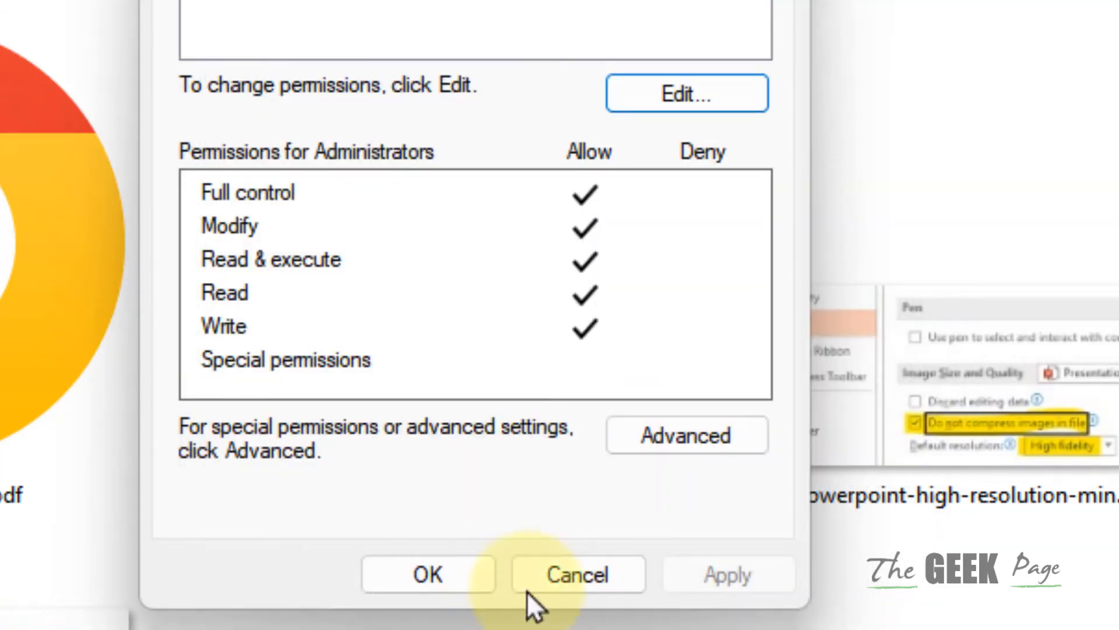
# Open the Advanced security settings for ticket.pdf from the Security tab.
pyautogui.click(687, 434)
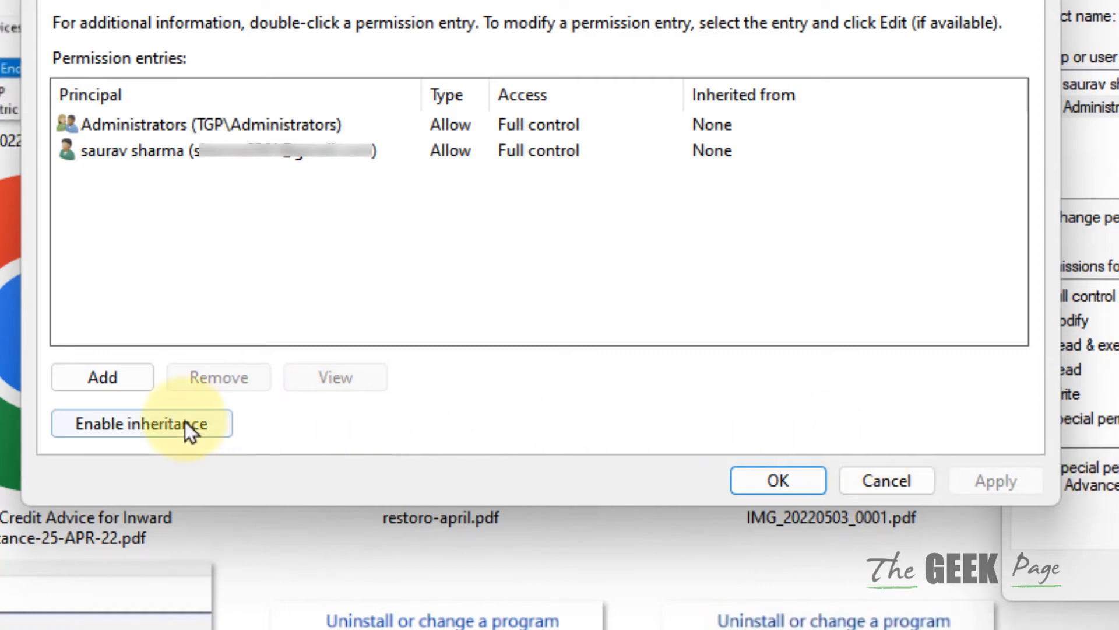
# Enable inheritance in ticket.pdf's Advanced Security Settings, apply it, and close with OK.
pyautogui.click(169, 427)
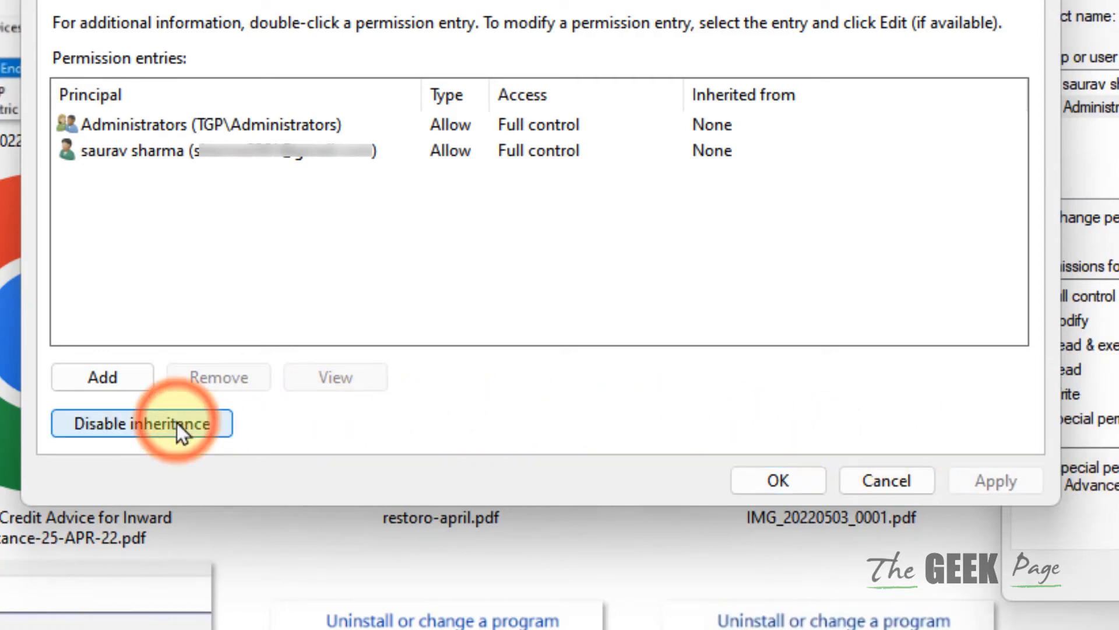
pyautogui.click(968, 482)
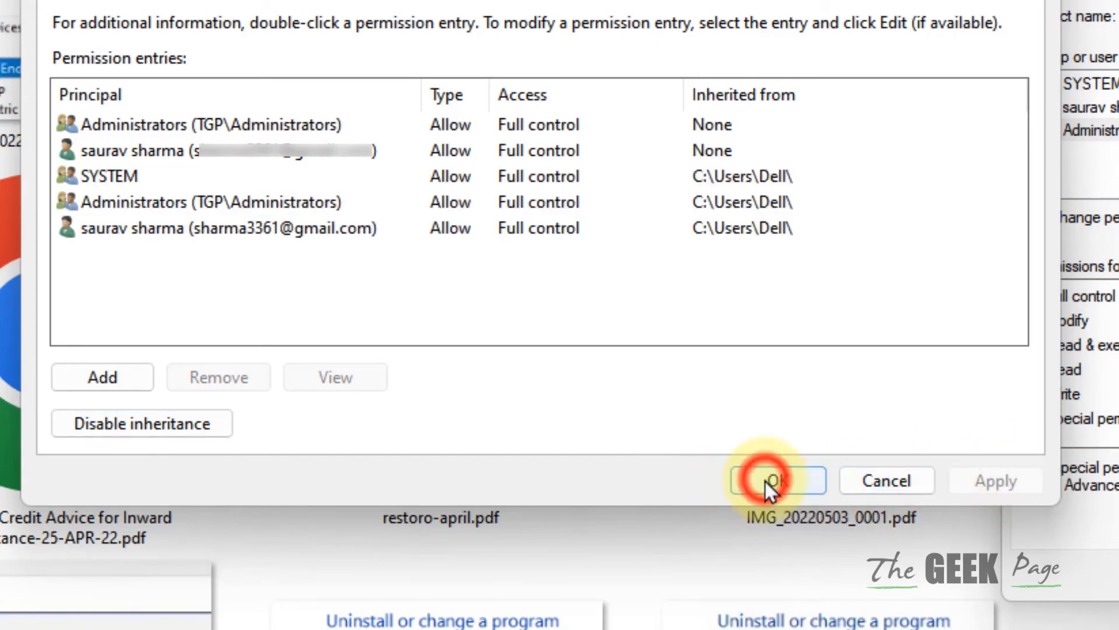
pyautogui.click(777, 480)
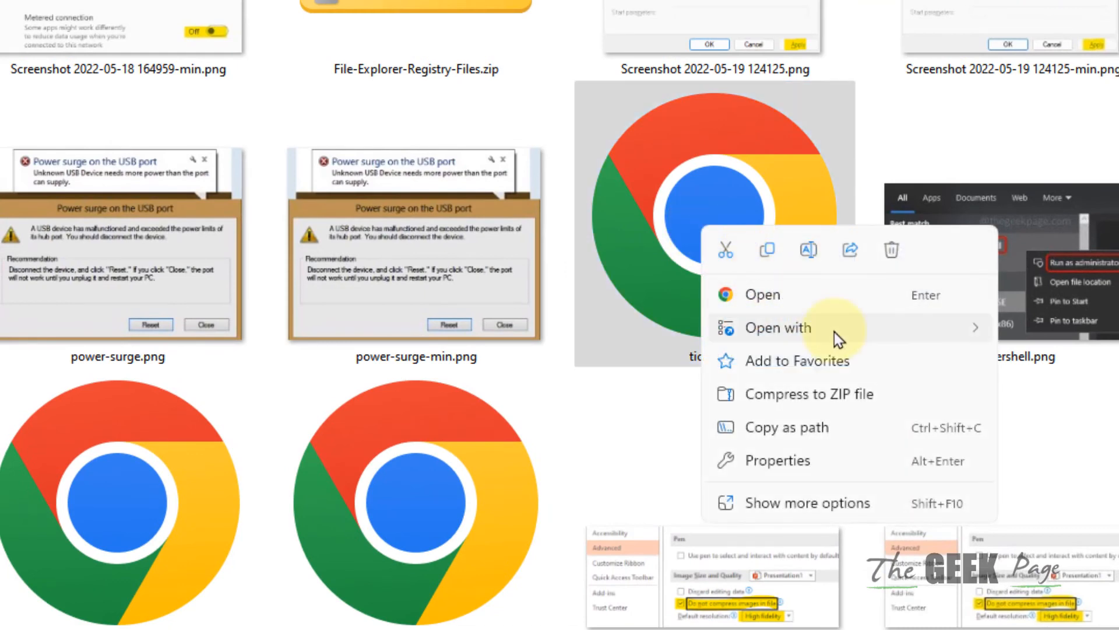
# Open ticket.pdf with Notepad from its Open with menu.
pyautogui.click(778, 327)
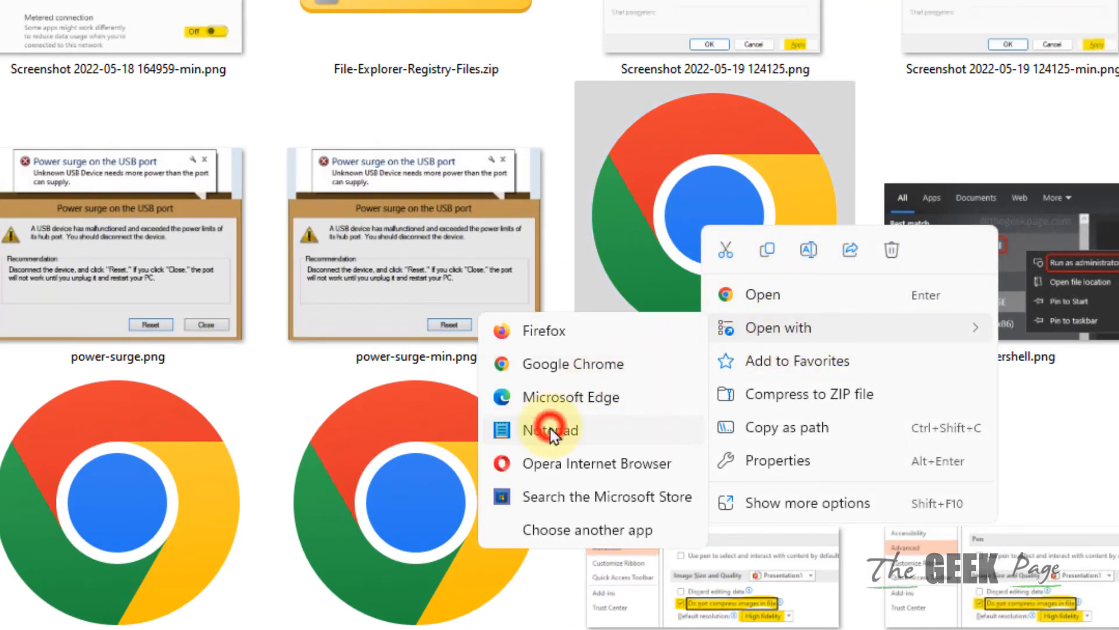
pyautogui.click(551, 430)
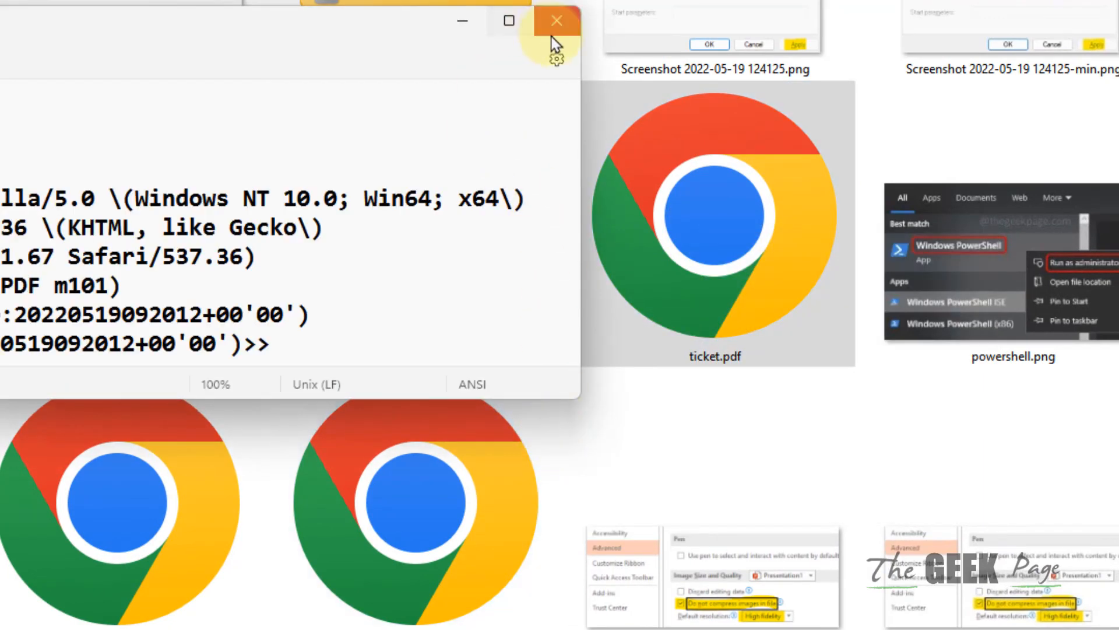